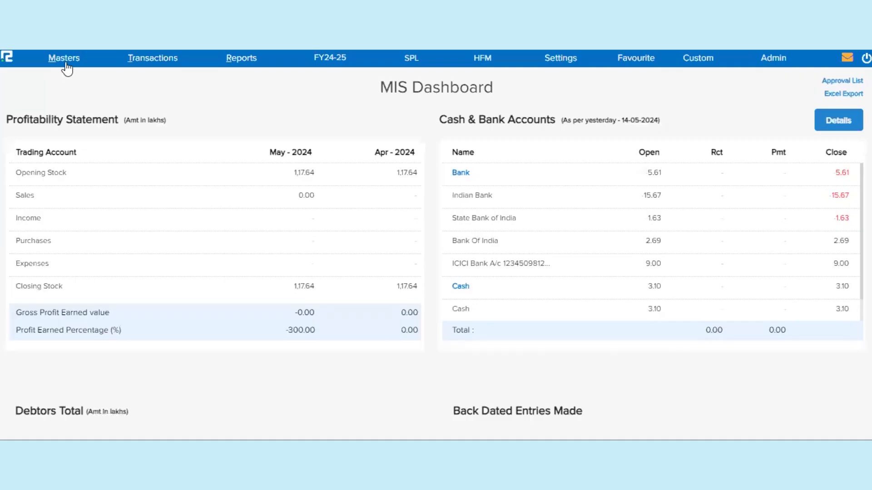
Expand the Masters menu to show the Accounts master types
{"action": "left_click", "coordinate": [64, 58]}
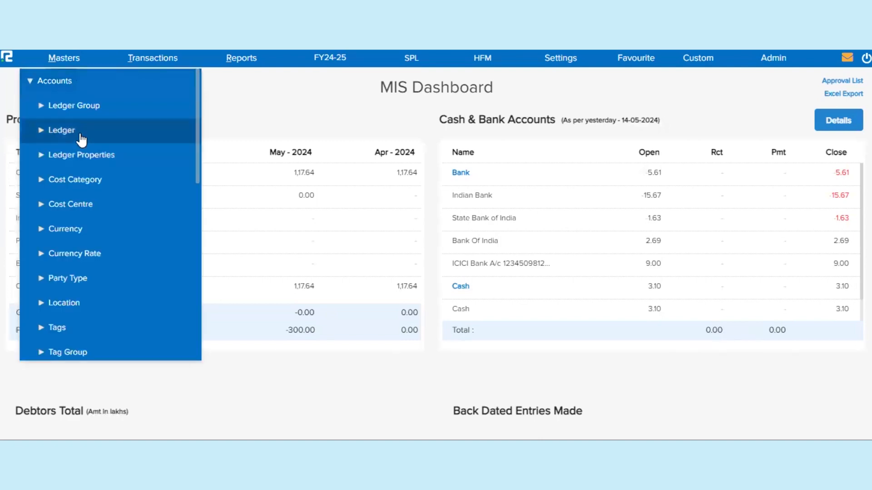
Start a new Ledger master named 'Bank of Kolkata'
{"action": "left_click", "coordinate": [61, 130]}
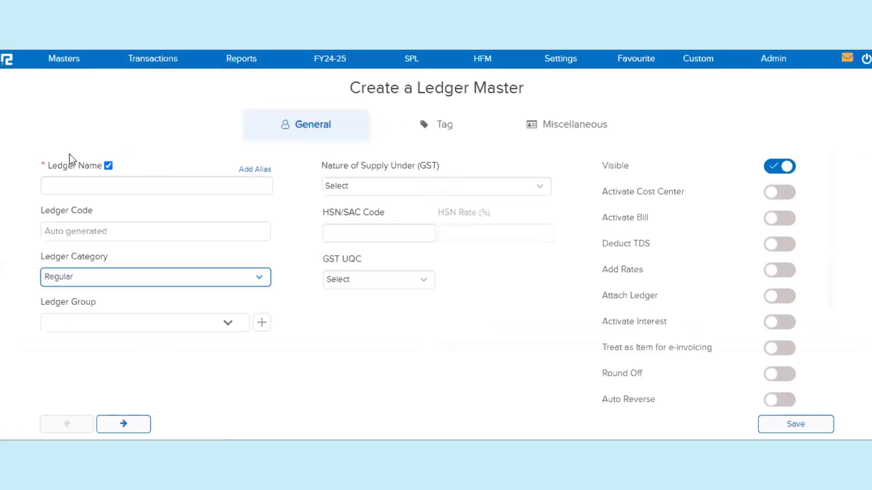
{"action": "type", "text": "Bank of Kolkata"}
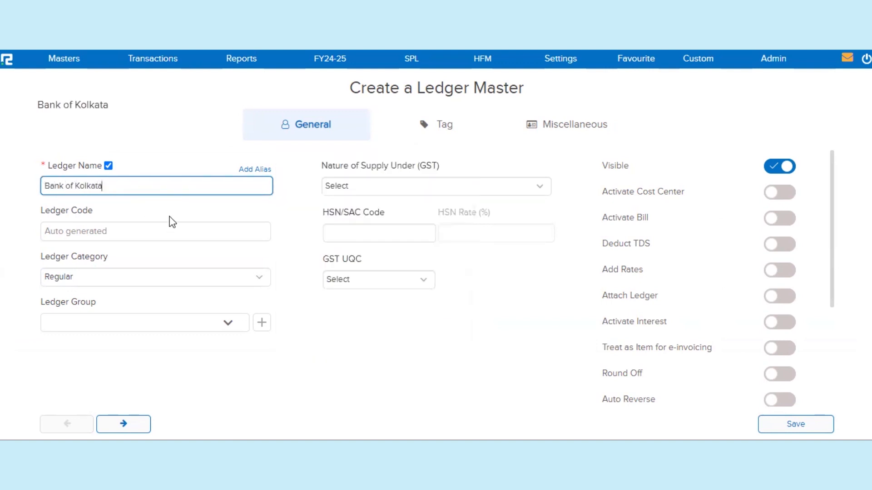
{"action": "mouse_move", "coordinate": [158, 236]}
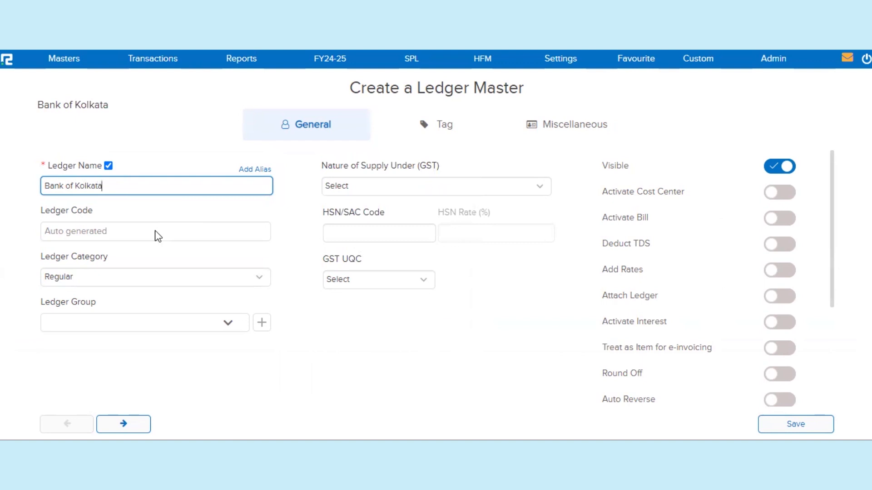
Set the ledger category to Bank with group Bank, enabling bank details
{"action": "left_click", "coordinate": [156, 277]}
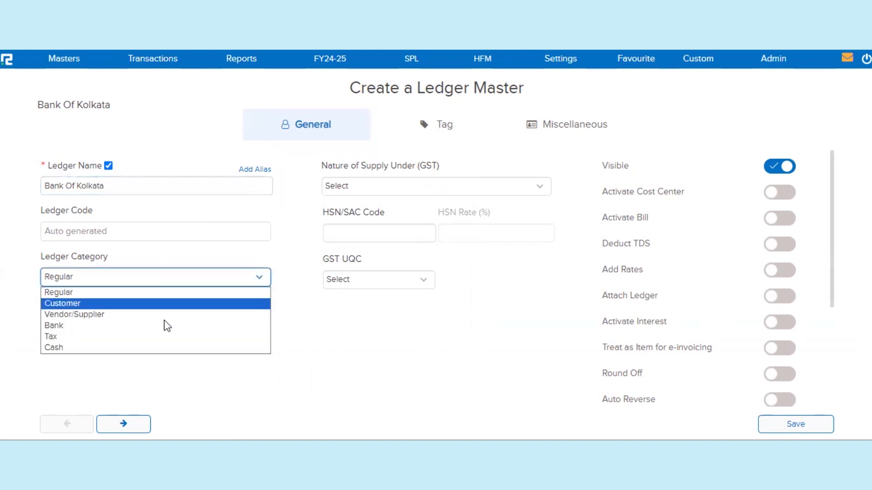
{"action": "mouse_move", "coordinate": [162, 326]}
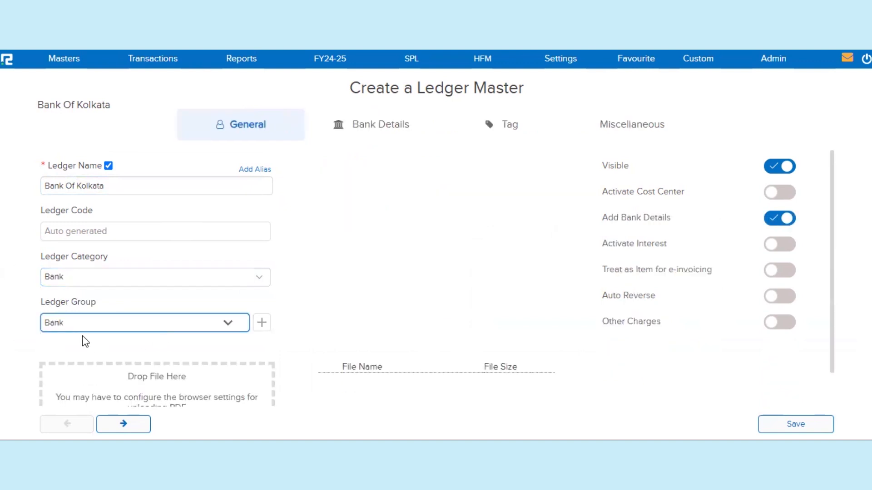
{"action": "left_click", "coordinate": [139, 322]}
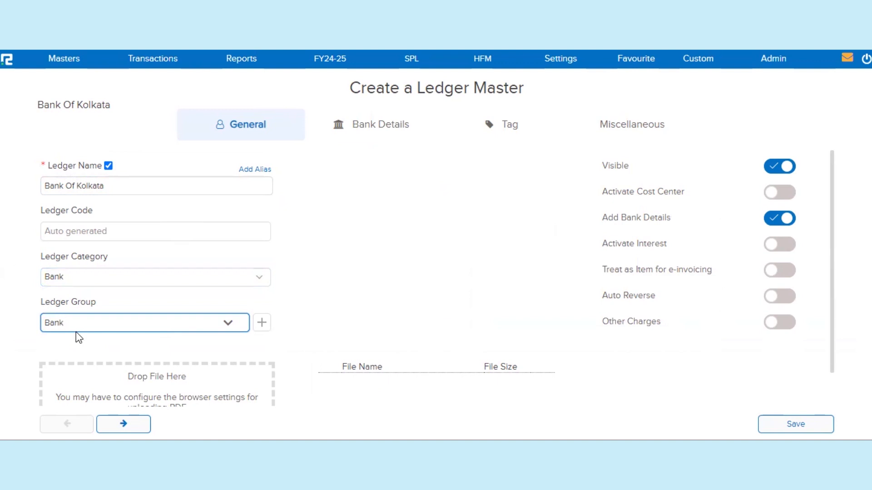
{"action": "scroll", "scroll_direction": "down", "scroll_amount": 3}
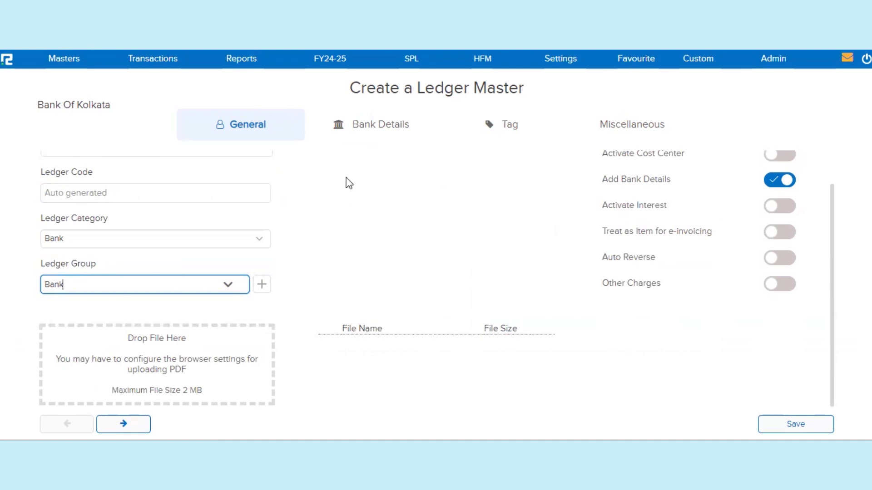
Enter bank details: Other bank BOK, account holder 'Suvajit', state West Bengal
{"action": "left_click", "coordinate": [371, 124]}
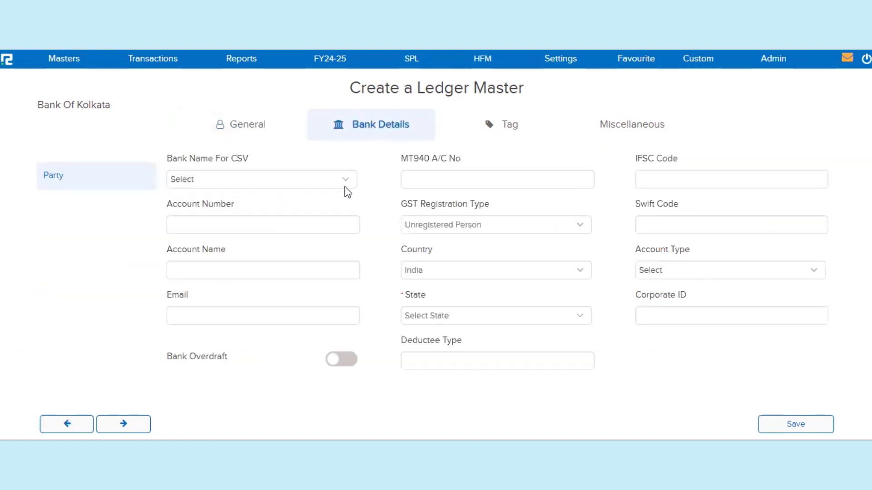
{"action": "left_click", "coordinate": [260, 178]}
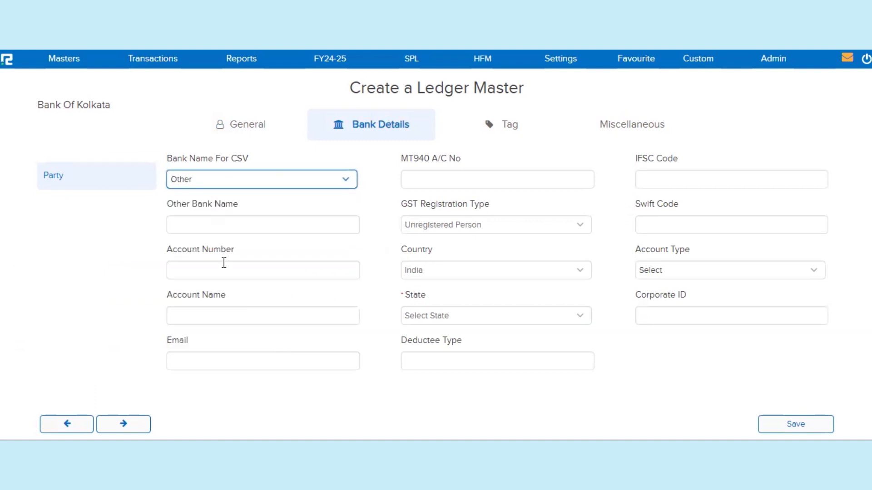
{"action": "left_click", "coordinate": [261, 315]}
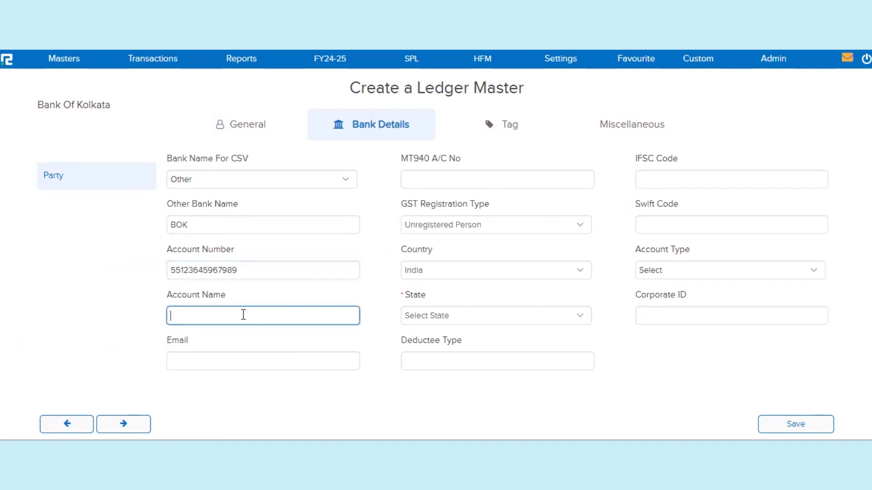
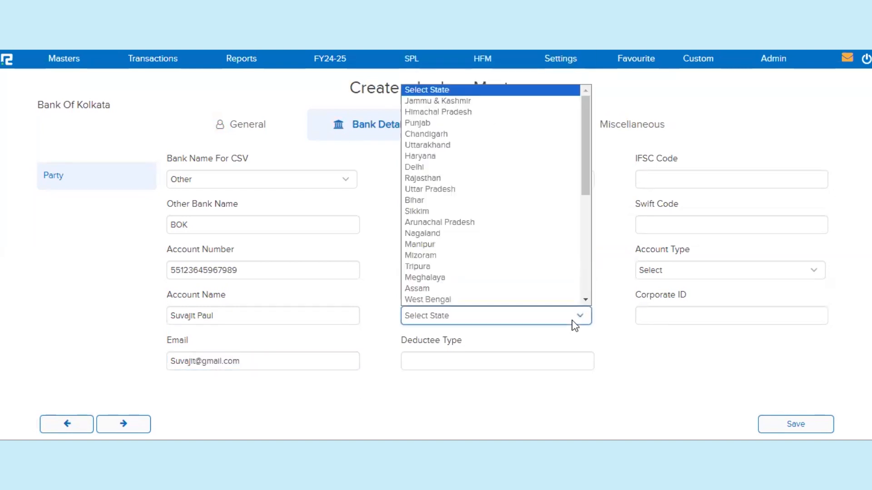
{"action": "left_click", "coordinate": [427, 298]}
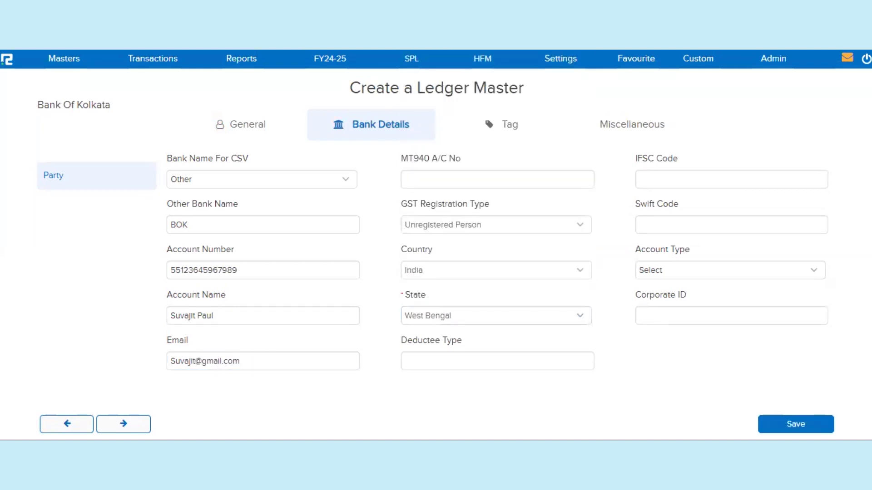
Save the Bank Of Kolkata ledger and acknowledge the success message
{"action": "left_click", "coordinate": [795, 424]}
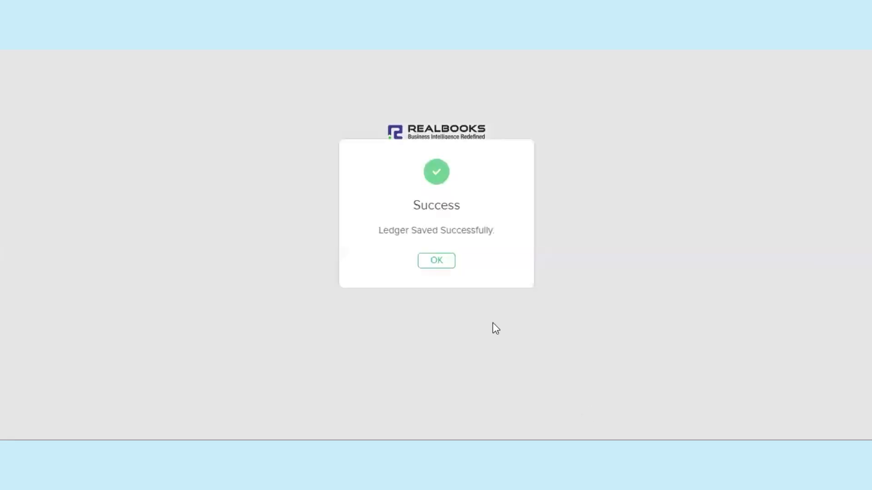
{"action": "left_click", "coordinate": [436, 260]}
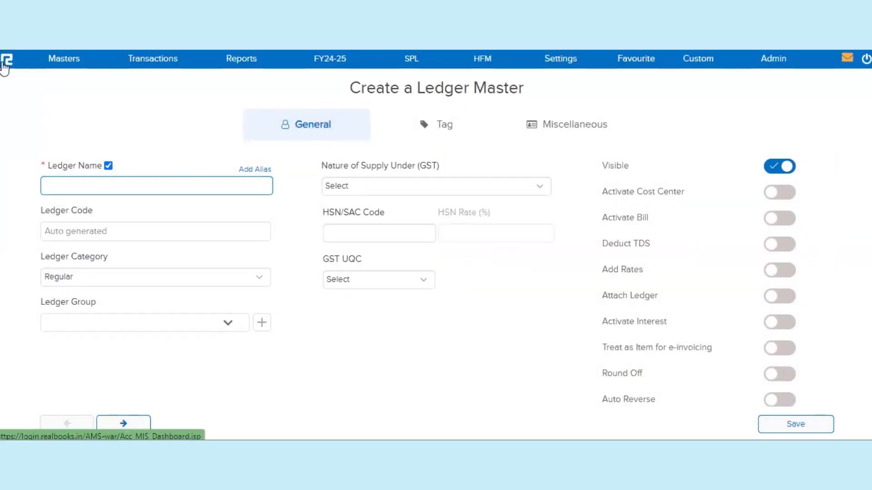